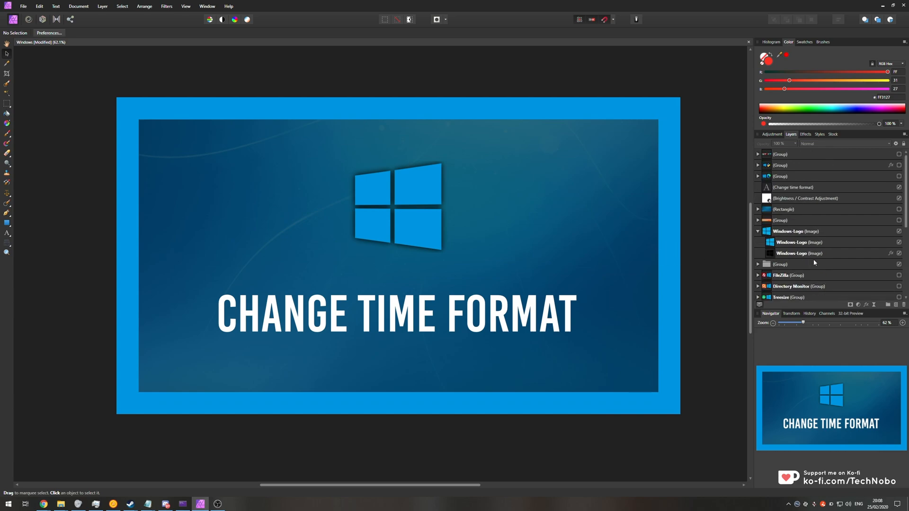
- Collapse the Windows-Logo layer in the Layers panel
{"action": "left_click", "coordinate": [796, 231]}
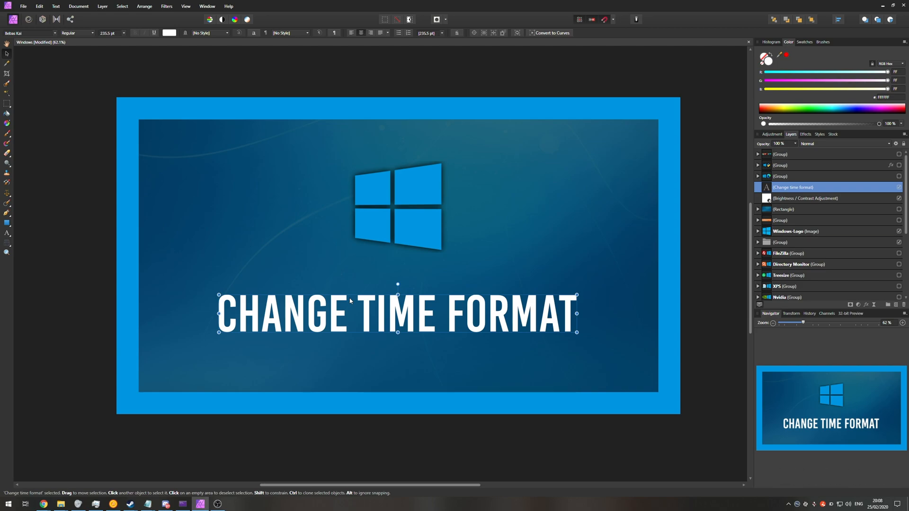
{"action": "mouse_move", "coordinate": [699, 293]}
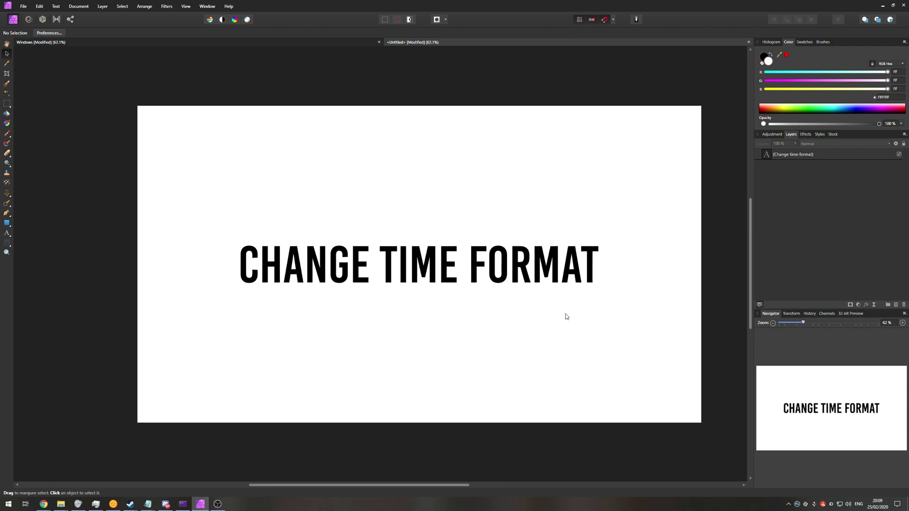
- Select then deselect the CHANGE TIME FORMAT text and bring up Export Settings with PNG format
{"action": "left_click", "coordinate": [423, 273]}
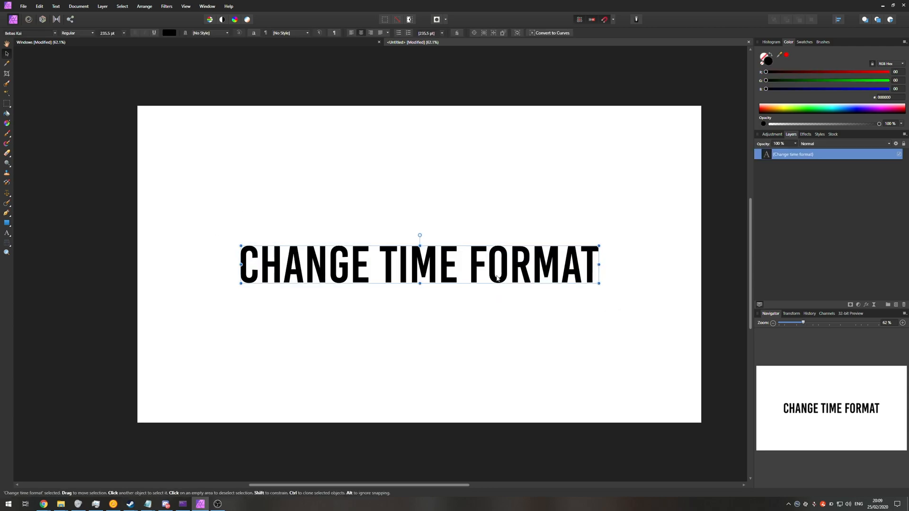
{"action": "left_click", "coordinate": [595, 328]}
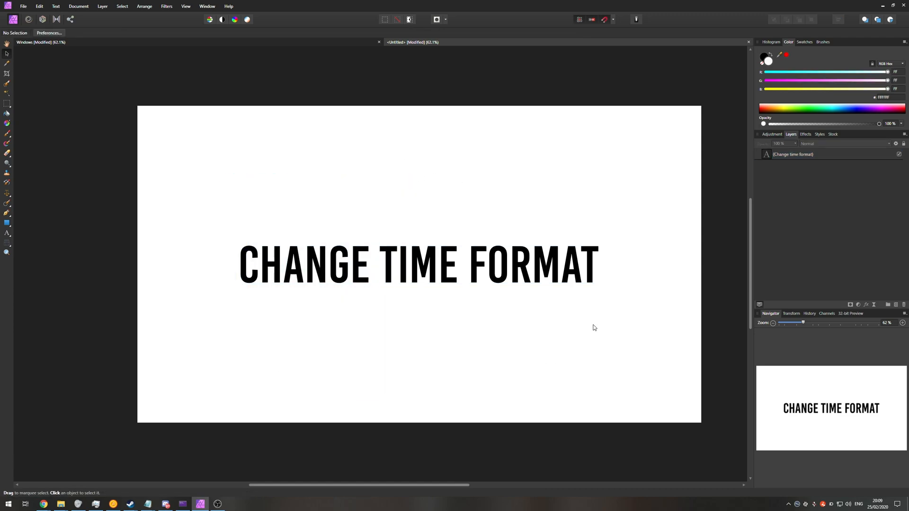
{"action": "mouse_move", "coordinate": [602, 313]}
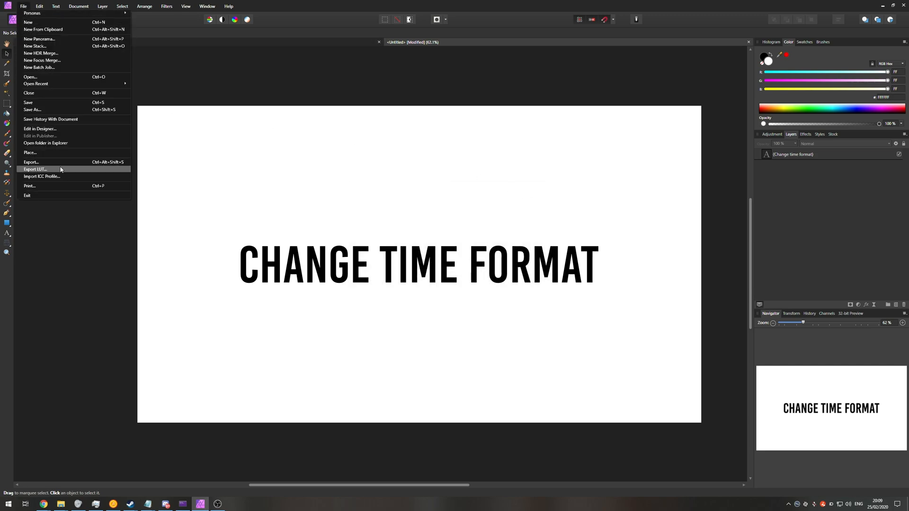
{"action": "left_click", "coordinate": [32, 163]}
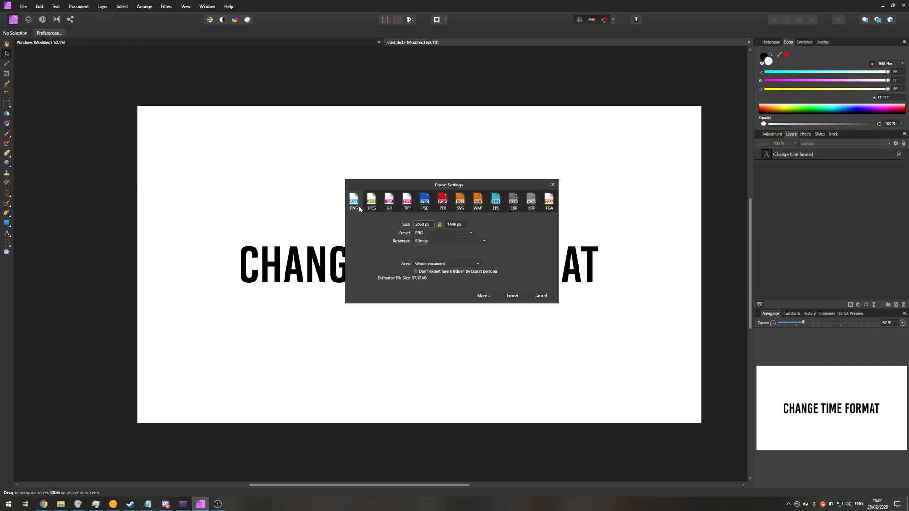
{"action": "left_click", "coordinate": [371, 200]}
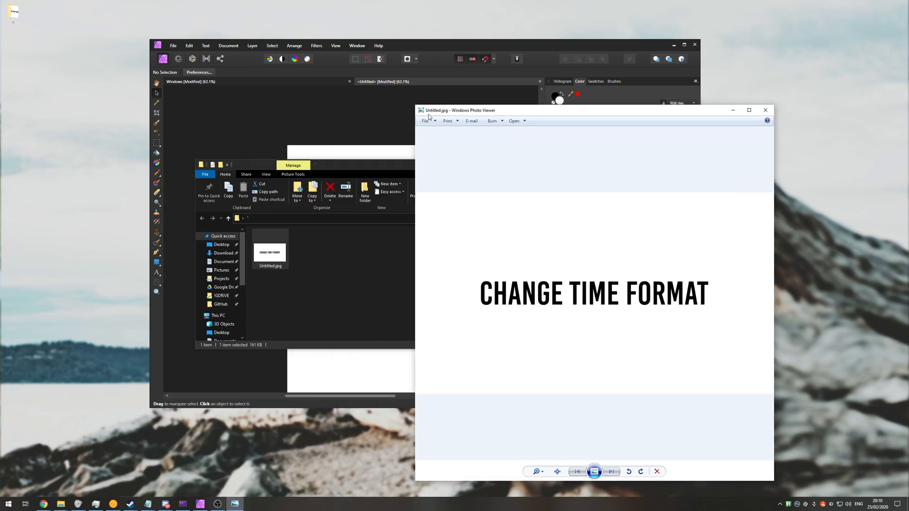
{"action": "mouse_move", "coordinate": [574, 182]}
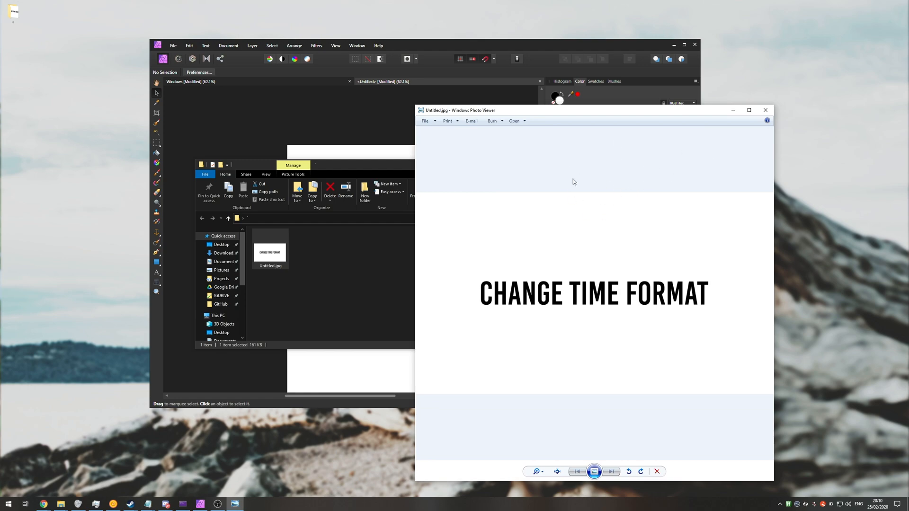
- Export the text document as Untitled.png beside Untitled.jpg
{"action": "right_click", "coordinate": [270, 250]}
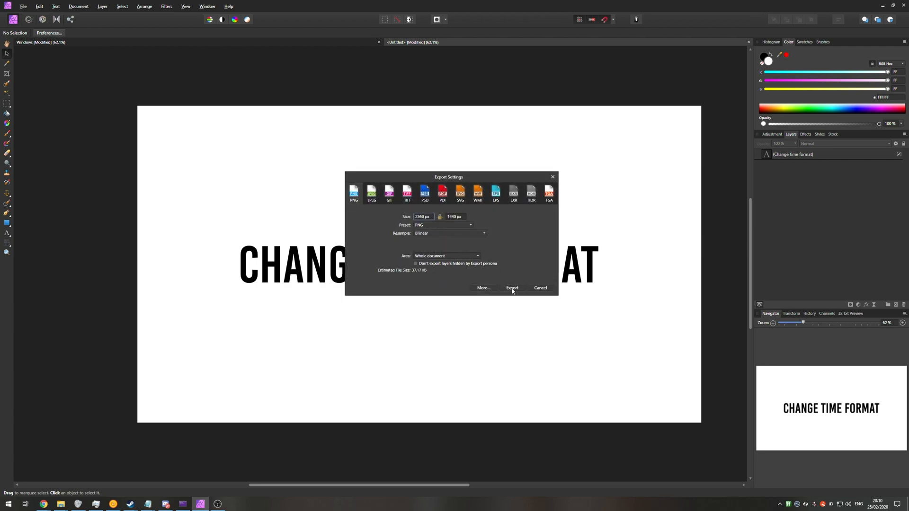
{"action": "left_click", "coordinate": [512, 288]}
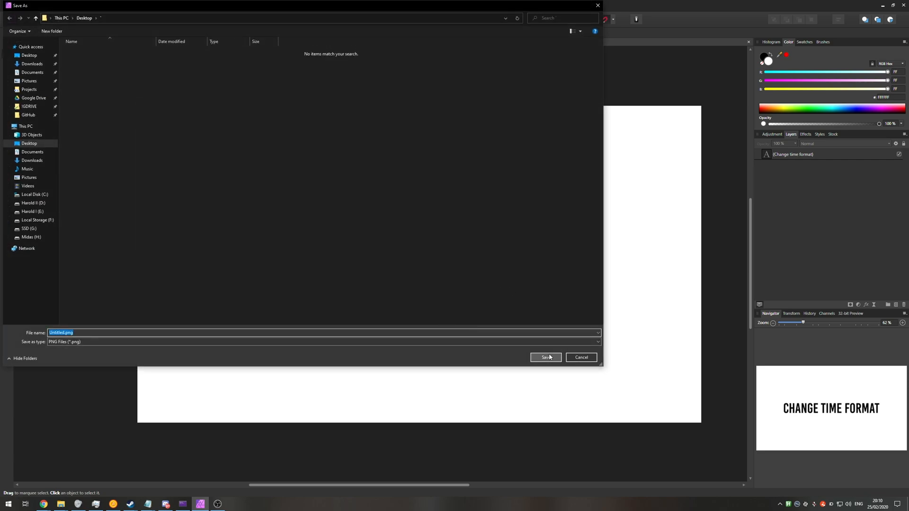
{"action": "left_click", "coordinate": [545, 358]}
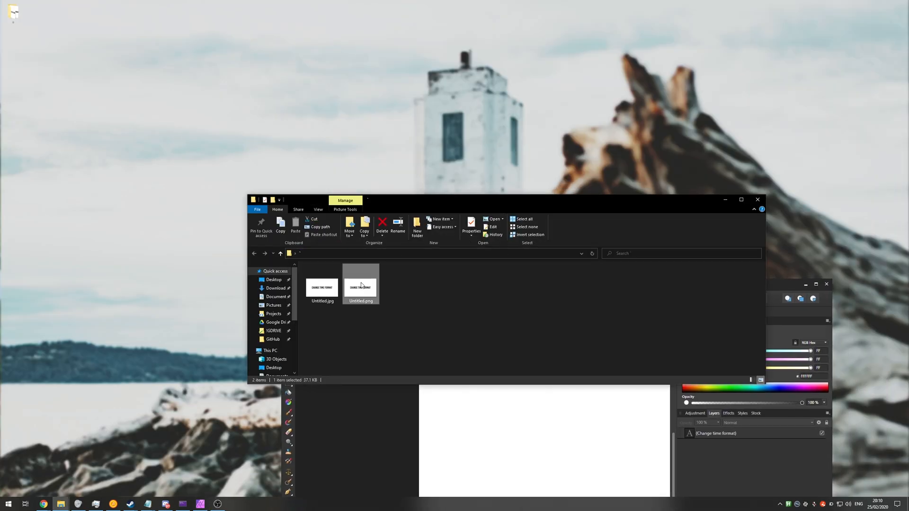
- Preview Untitled.png in Windows Photo Viewer, then close the viewer
{"action": "double_click", "coordinate": [361, 284]}
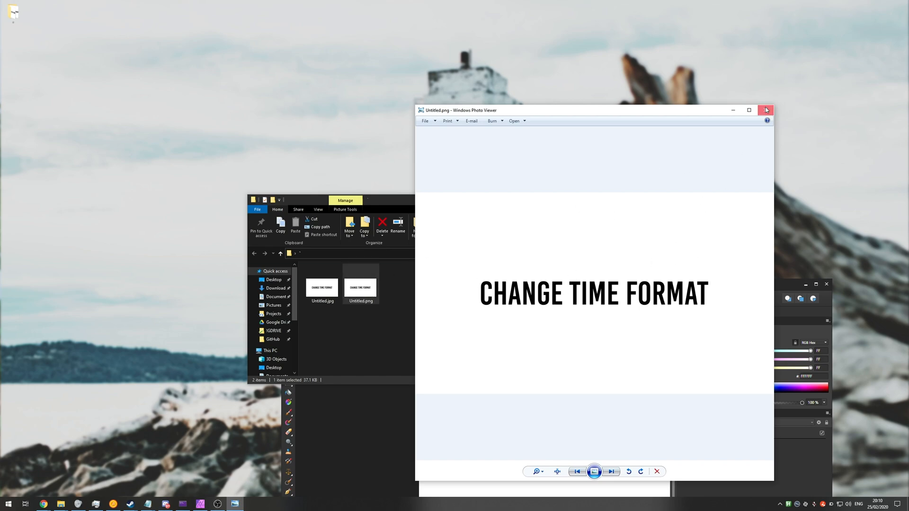
{"action": "left_click", "coordinate": [765, 110]}
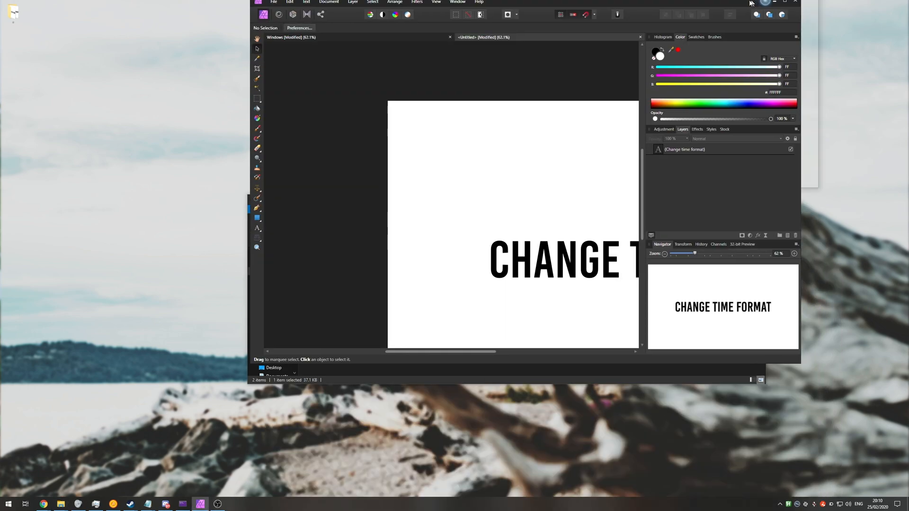
- Create a new Untitled document with Transparent Background enabled in the New Document dialog
{"action": "left_click", "coordinate": [788, 2]}
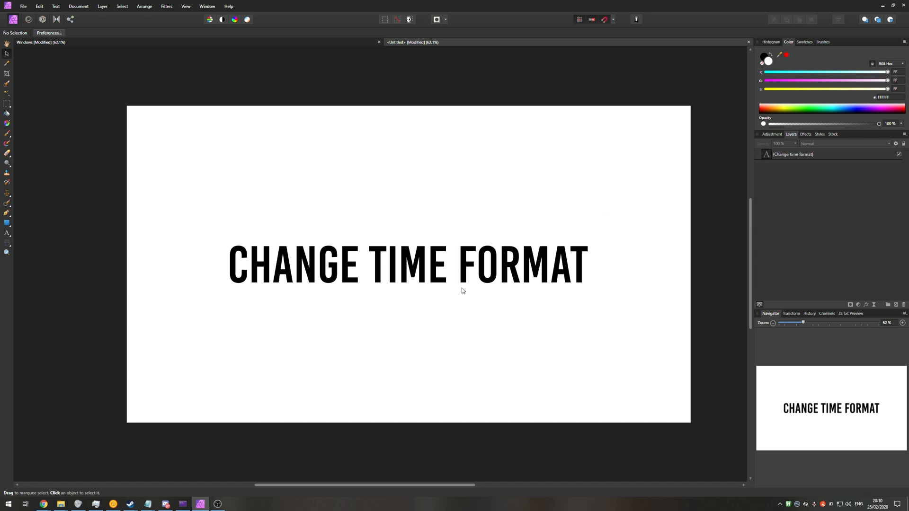
{"action": "mouse_move", "coordinate": [464, 313]}
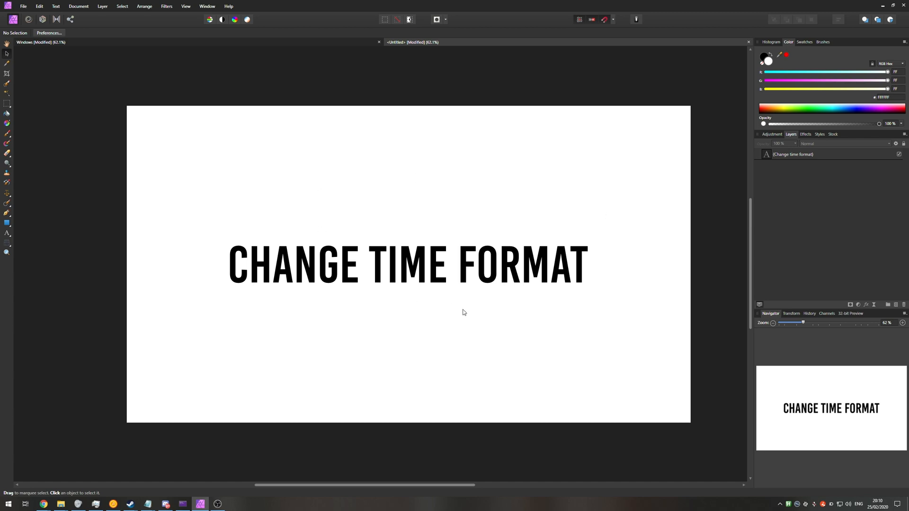
{"action": "mouse_move", "coordinate": [406, 286]}
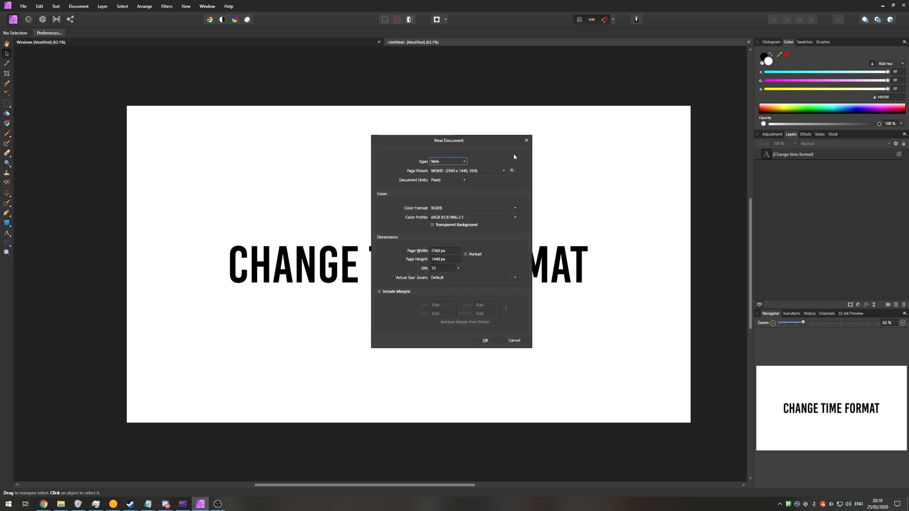
{"action": "left_click", "coordinate": [514, 340]}
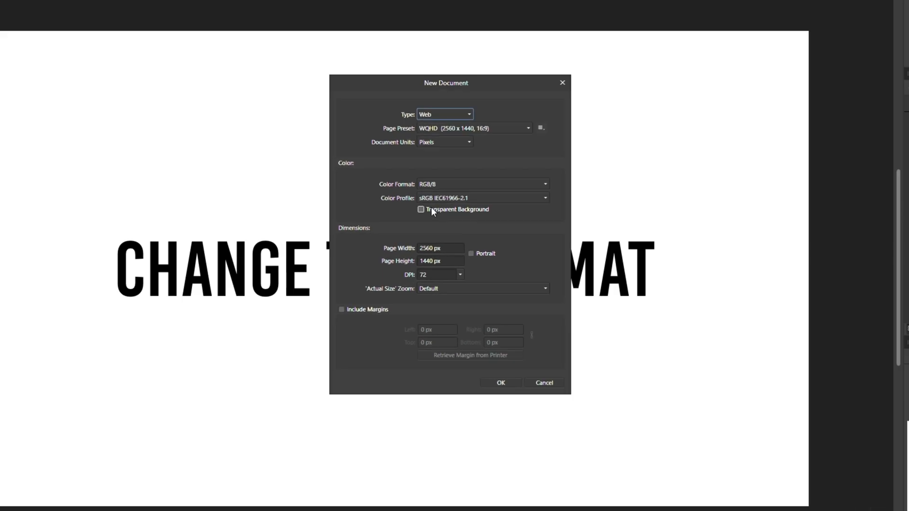
{"action": "left_click", "coordinate": [420, 209]}
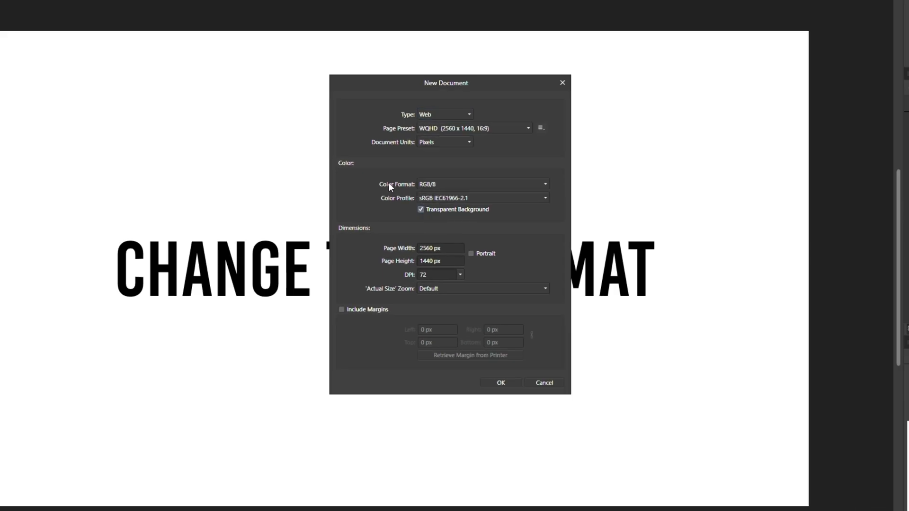
{"action": "left_click", "coordinate": [483, 198]}
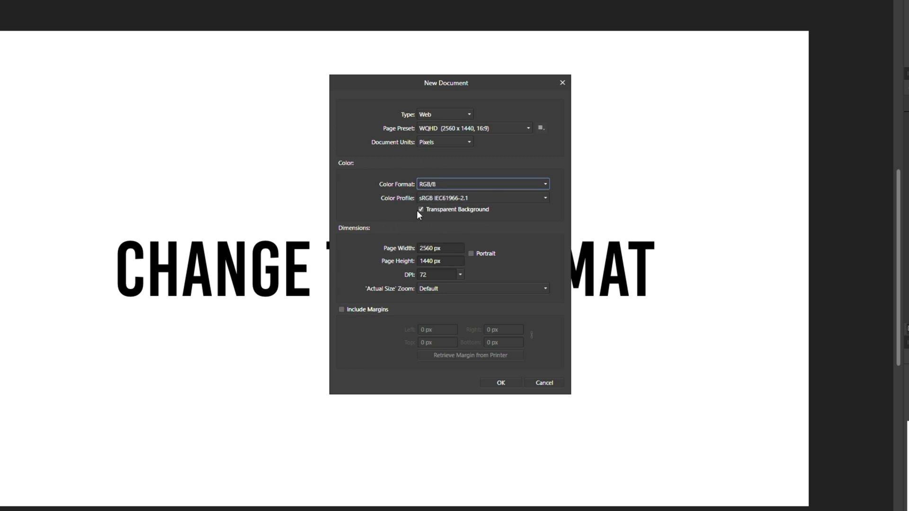
{"action": "mouse_move", "coordinate": [464, 214]}
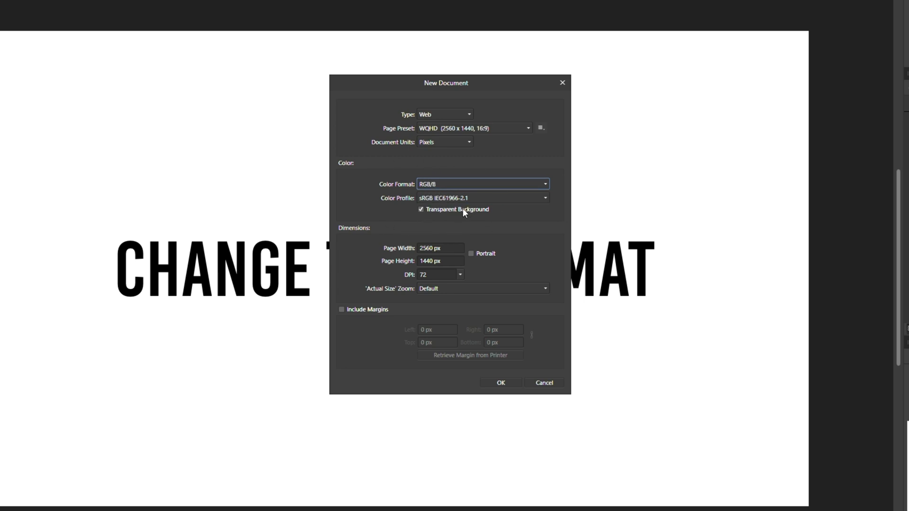
{"action": "left_click", "coordinate": [500, 382]}
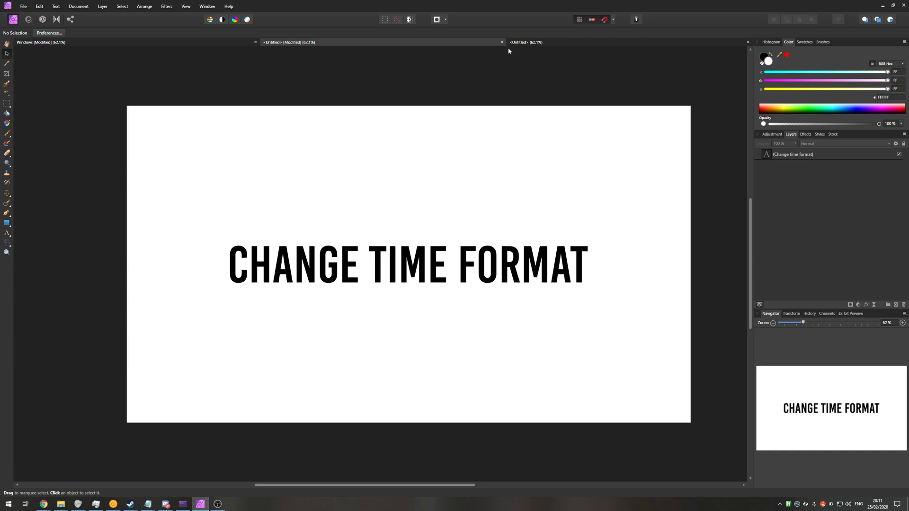
- Paste the text into the transparent document and export it as Untitled2.jpg
{"action": "left_click", "coordinate": [526, 42]}
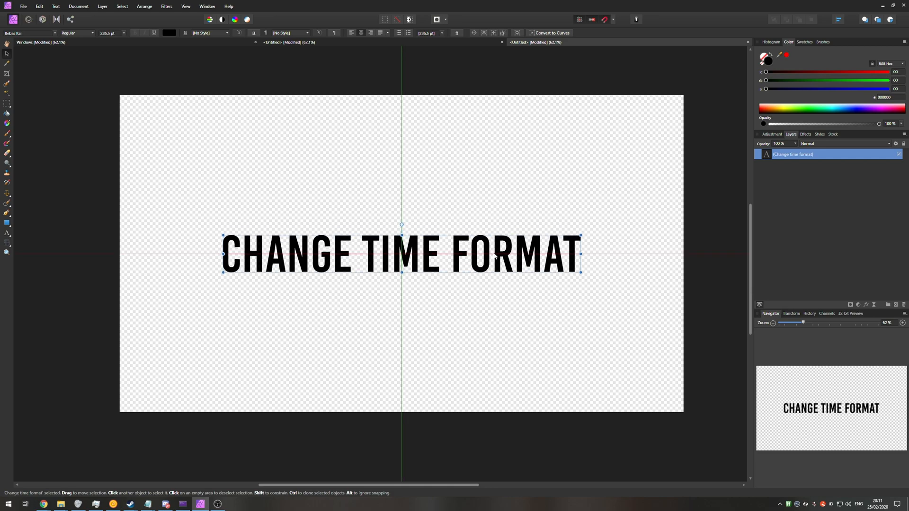
{"action": "left_click", "coordinate": [486, 225]}
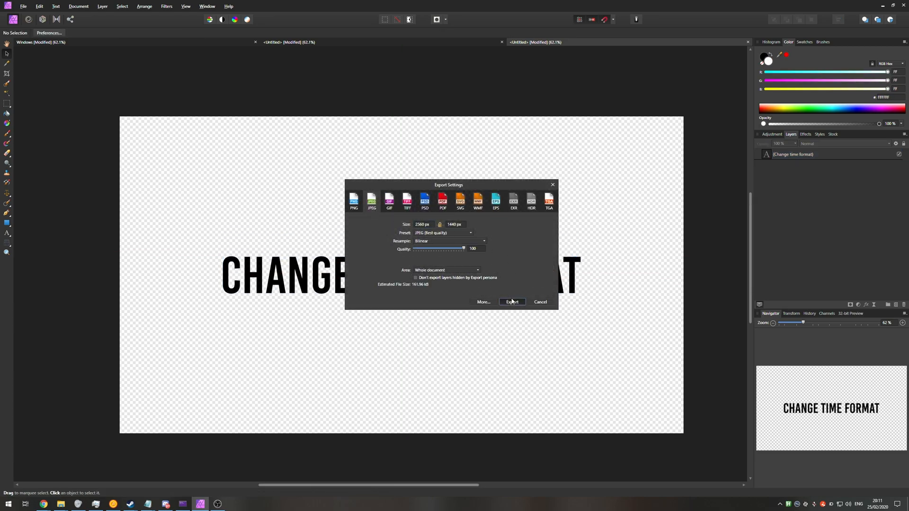
{"action": "left_click", "coordinate": [512, 302]}
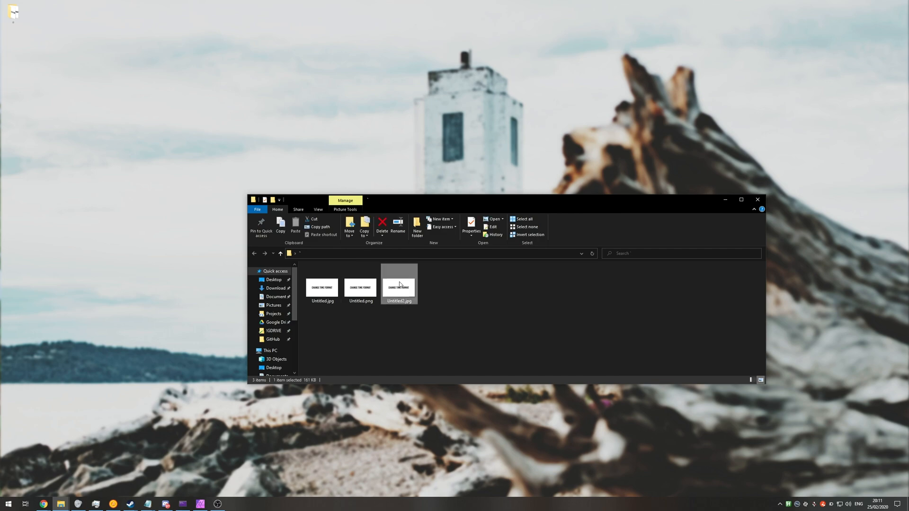
- Preview Untitled2.jpg in Windows Photo Viewer to see the white background, then close it
{"action": "double_click", "coordinate": [398, 287]}
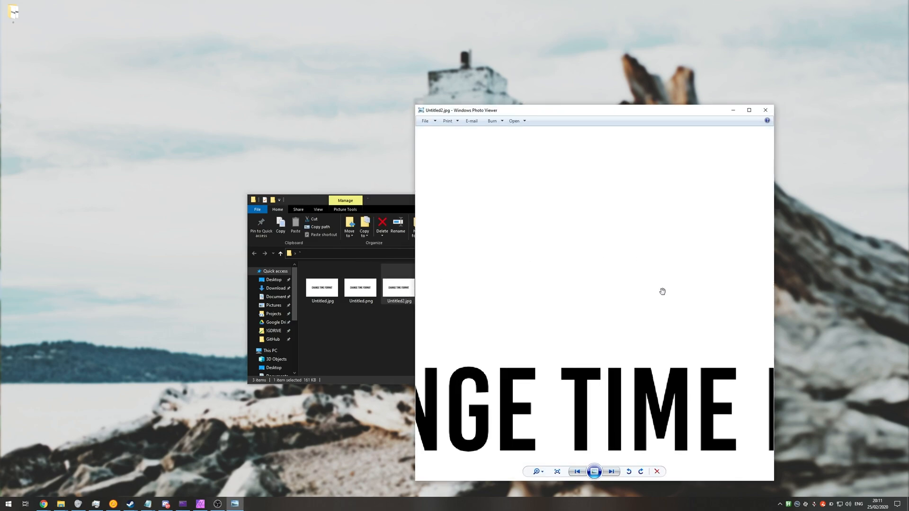
{"action": "left_click", "coordinate": [765, 110]}
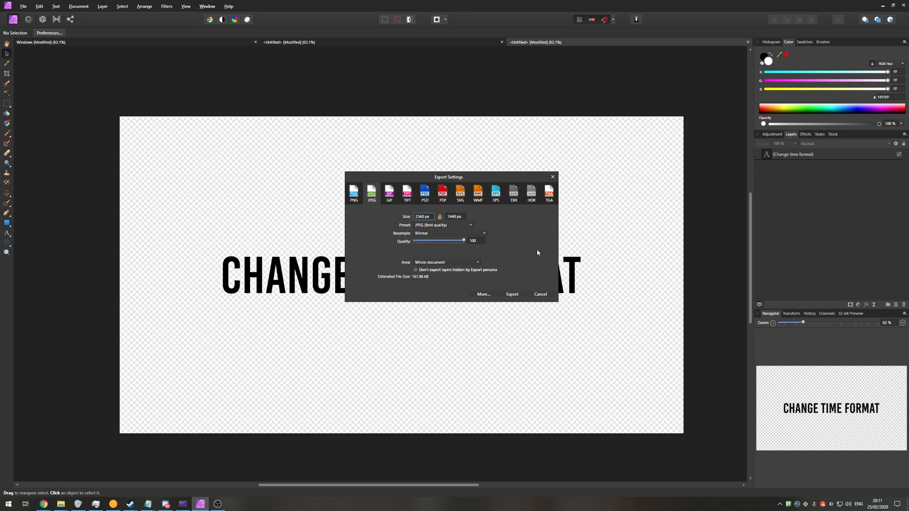
- Browse the export formats (PSD, SVG, EPS, JPEG, TIFF) and settle on PNG
{"action": "left_click", "coordinate": [424, 193]}
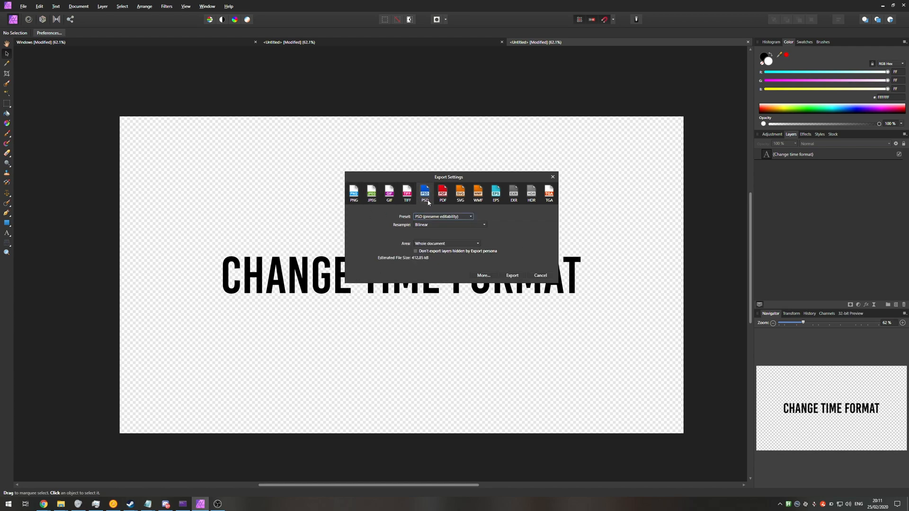
{"action": "left_click", "coordinate": [461, 193]}
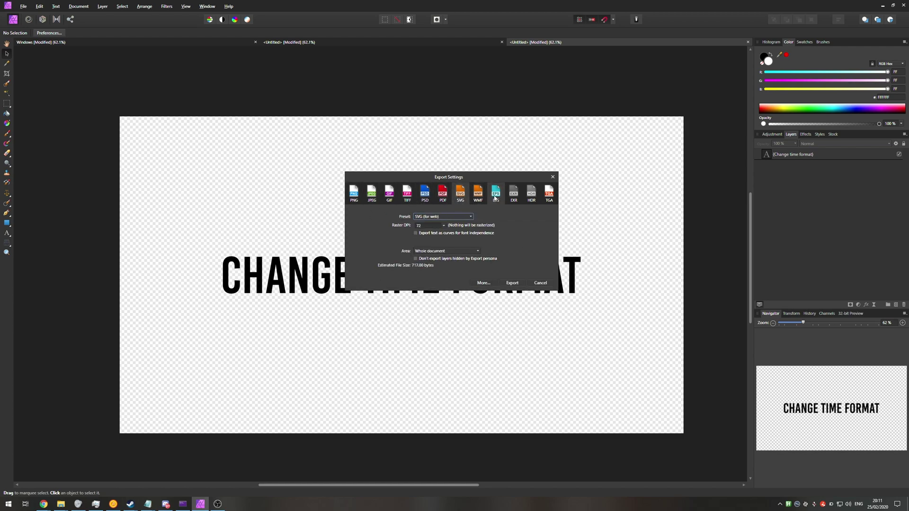
{"action": "left_click", "coordinate": [496, 194]}
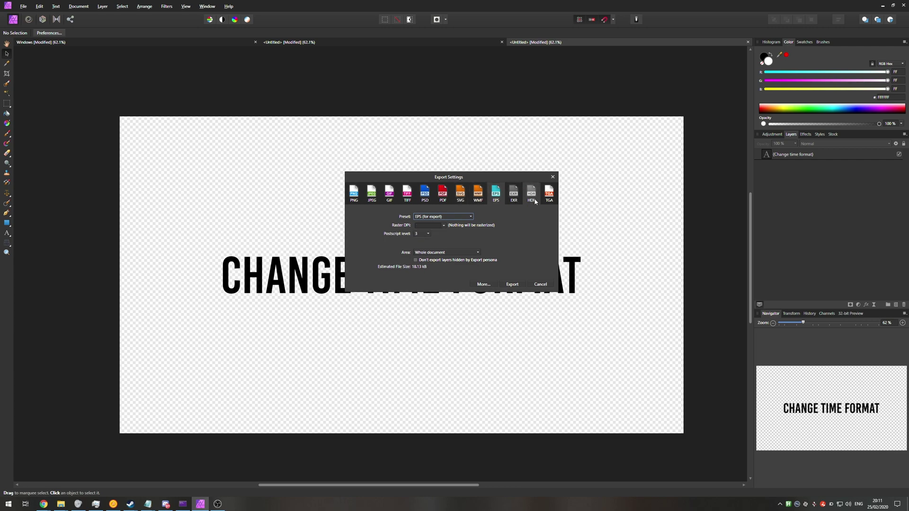
{"action": "mouse_move", "coordinate": [443, 194]}
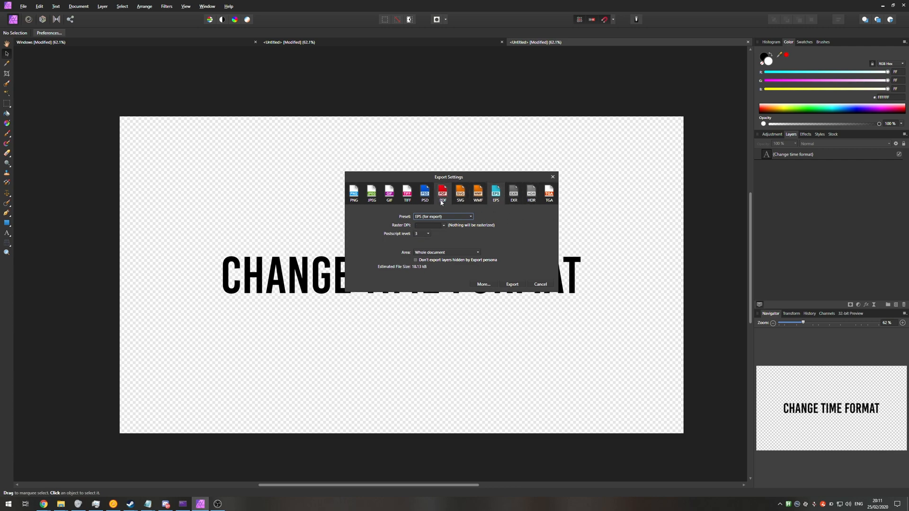
{"action": "left_click", "coordinate": [389, 193]}
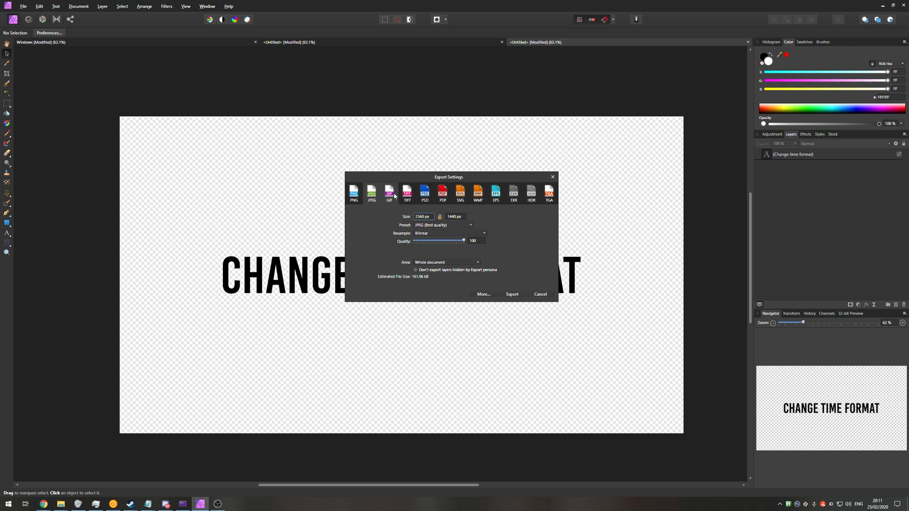
{"action": "left_click", "coordinate": [407, 192]}
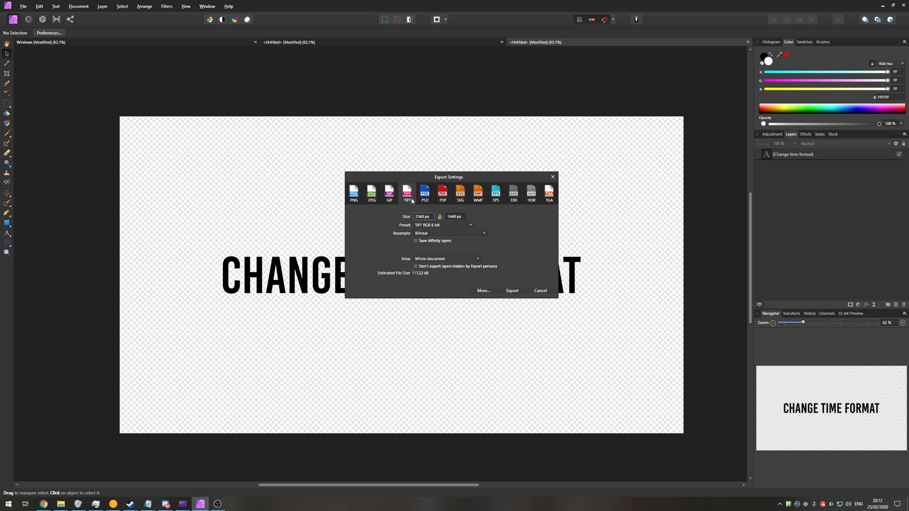
{"action": "mouse_move", "coordinate": [426, 226]}
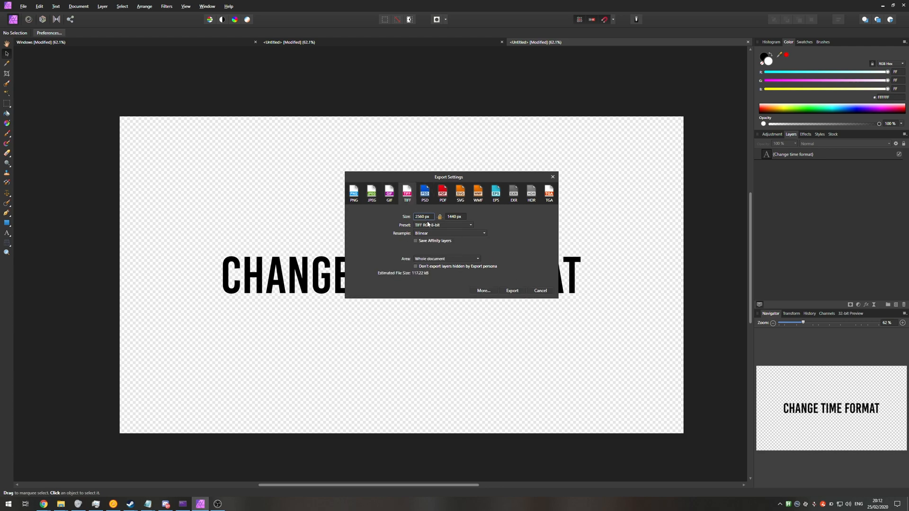
{"action": "left_click", "coordinate": [354, 194]}
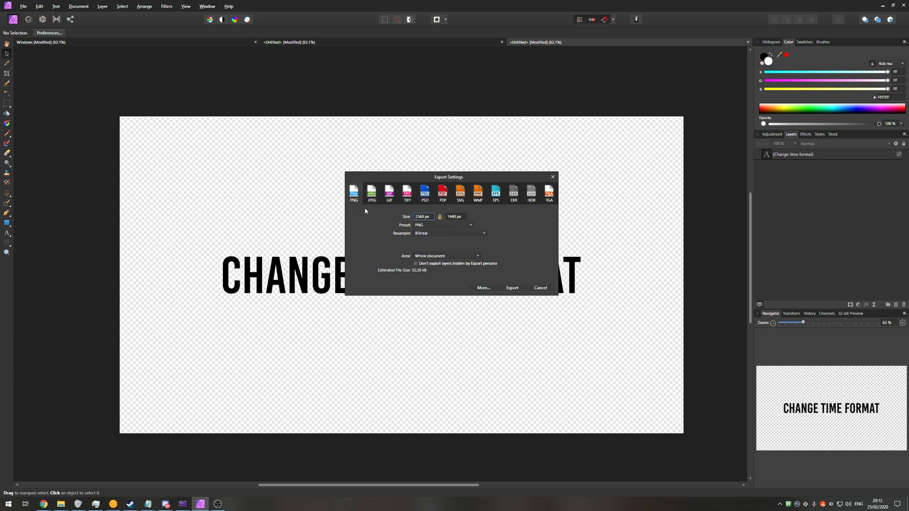
- Export the whole transparent document as Untitled2.png on the Desktop
{"action": "left_click", "coordinate": [512, 287]}
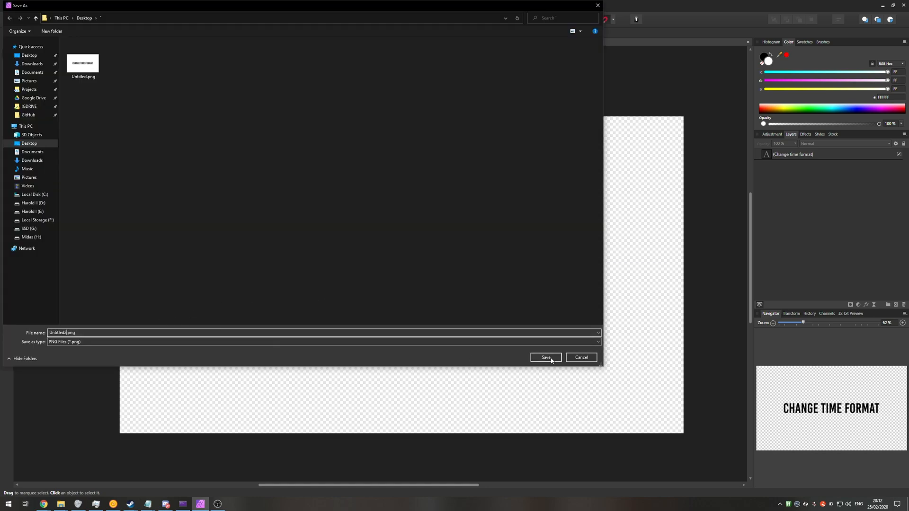
{"action": "left_click", "coordinate": [546, 358]}
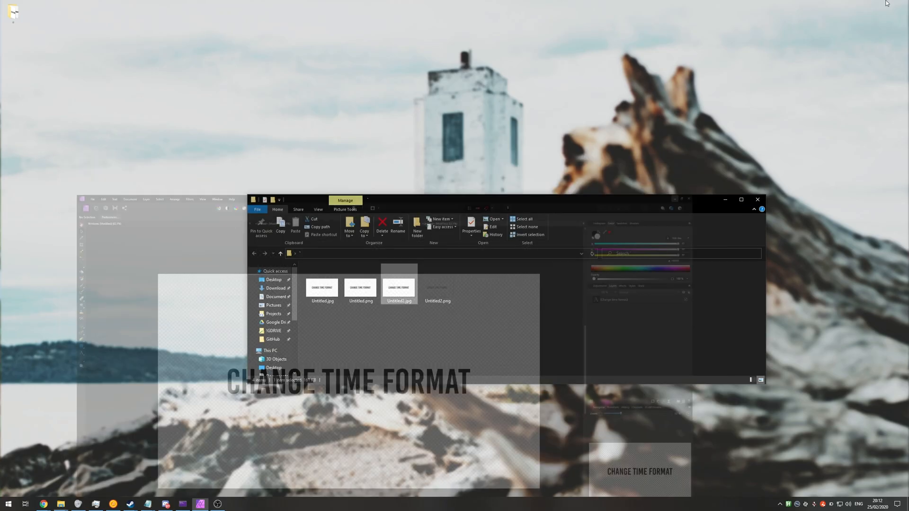
{"action": "left_click", "coordinate": [437, 287]}
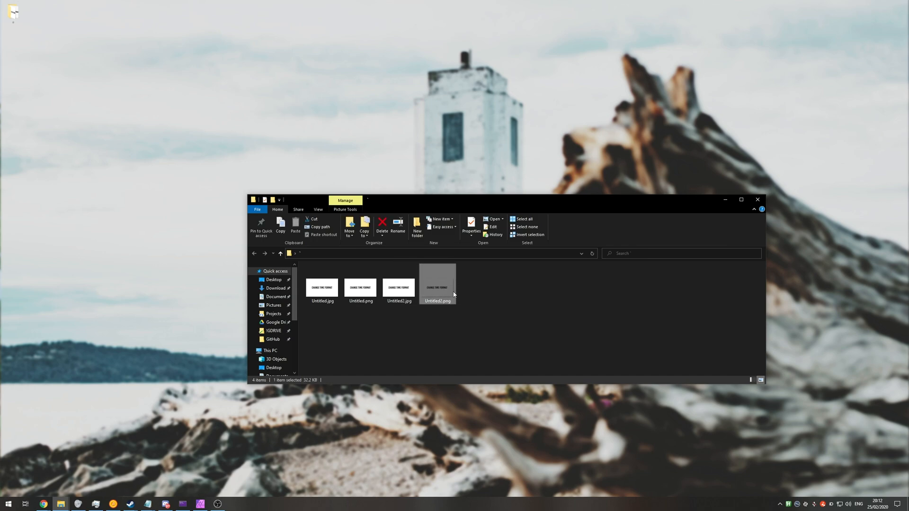
{"action": "mouse_move", "coordinate": [433, 293]}
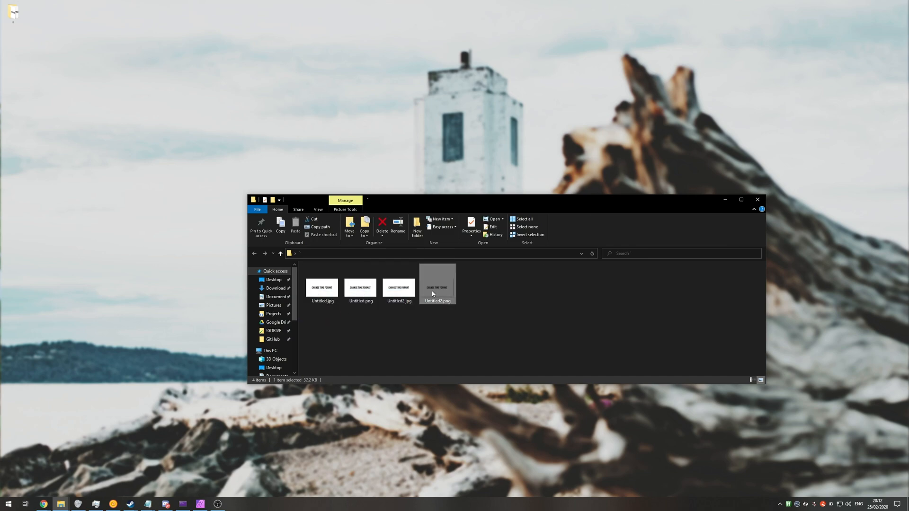
{"action": "double_click", "coordinate": [438, 284]}
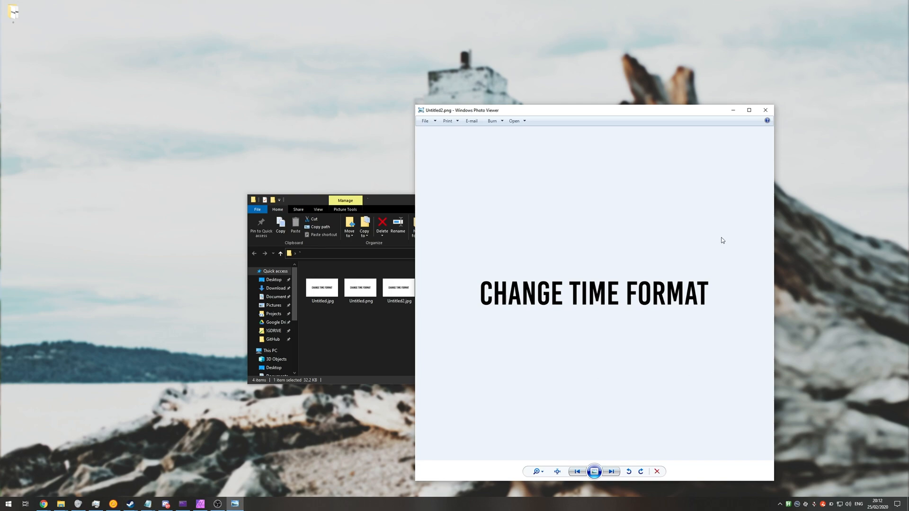
{"action": "mouse_move", "coordinate": [765, 110]}
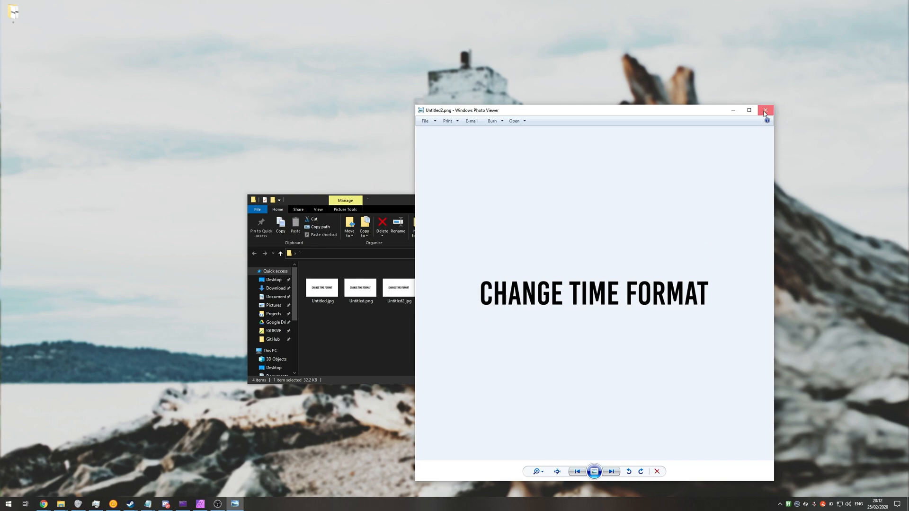
{"action": "left_click", "coordinate": [765, 110]}
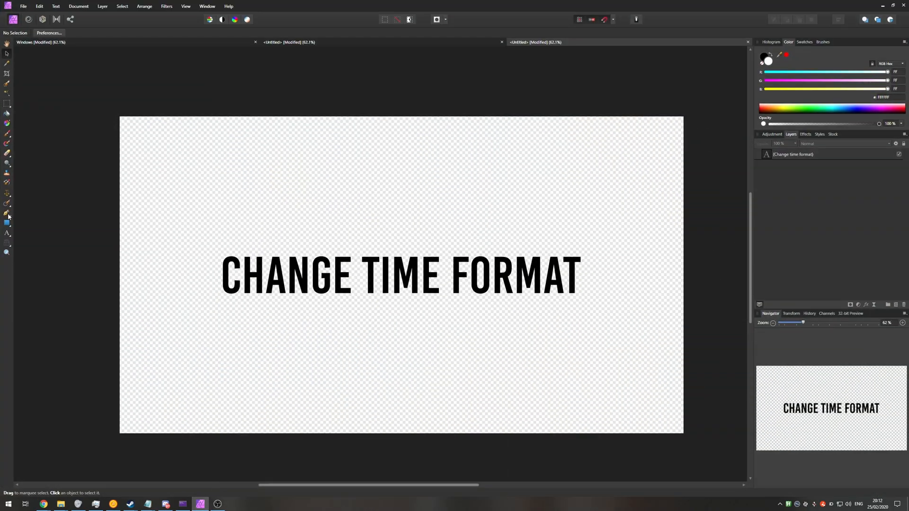
- Draw a green rectangle over the text and preview the re-exported Untitled2.png
{"action": "left_click_drag", "start_coordinate": [201, 206], "coordinate": [611, 340]}
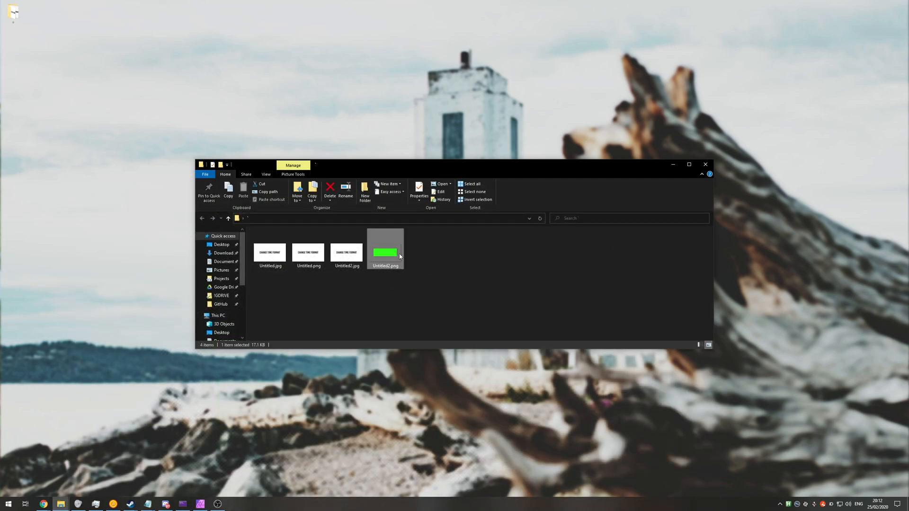
{"action": "double_click", "coordinate": [384, 251]}
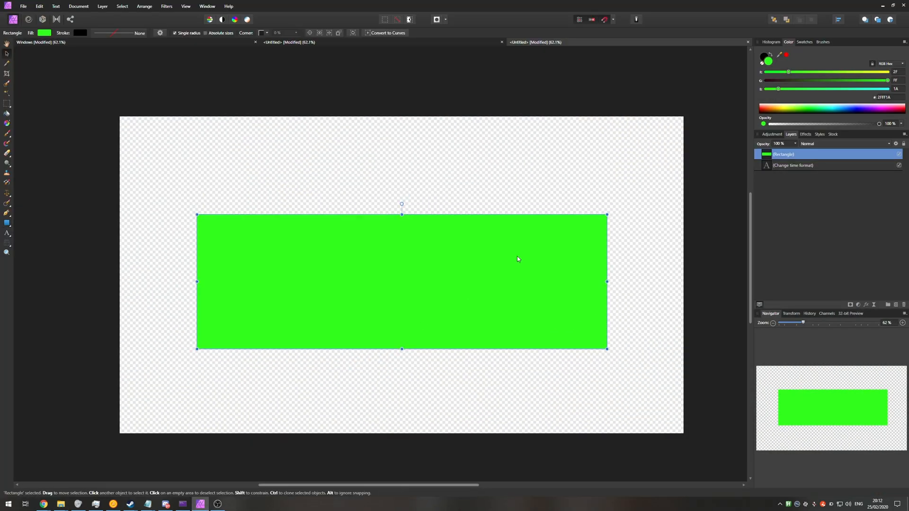
- Select only the CHANGE TIME FORMAT text layer hidden behind the green rectangle
{"action": "left_click", "coordinate": [362, 289]}
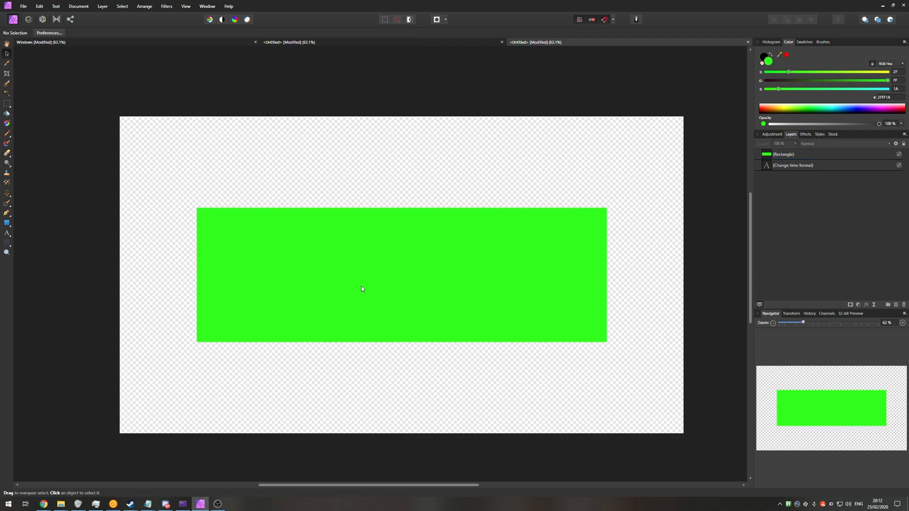
{"action": "left_click", "coordinate": [362, 290]}
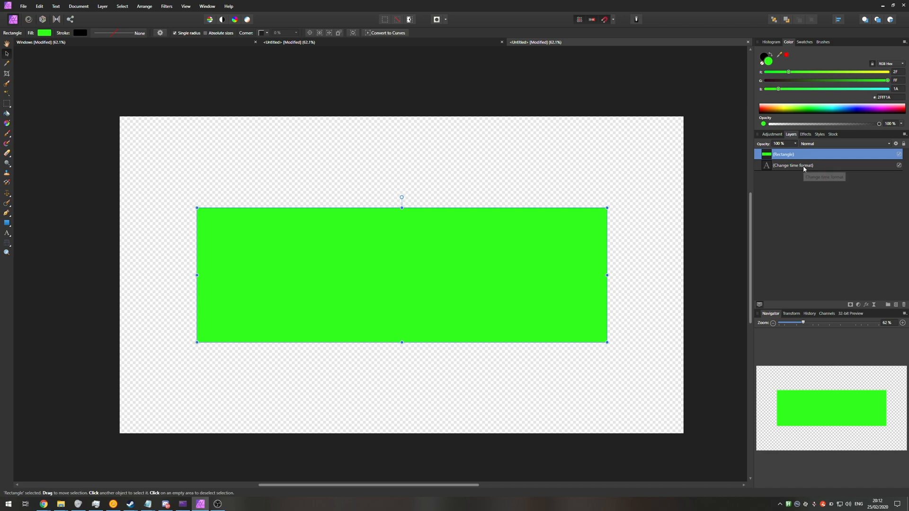
{"action": "left_click", "coordinate": [794, 164]}
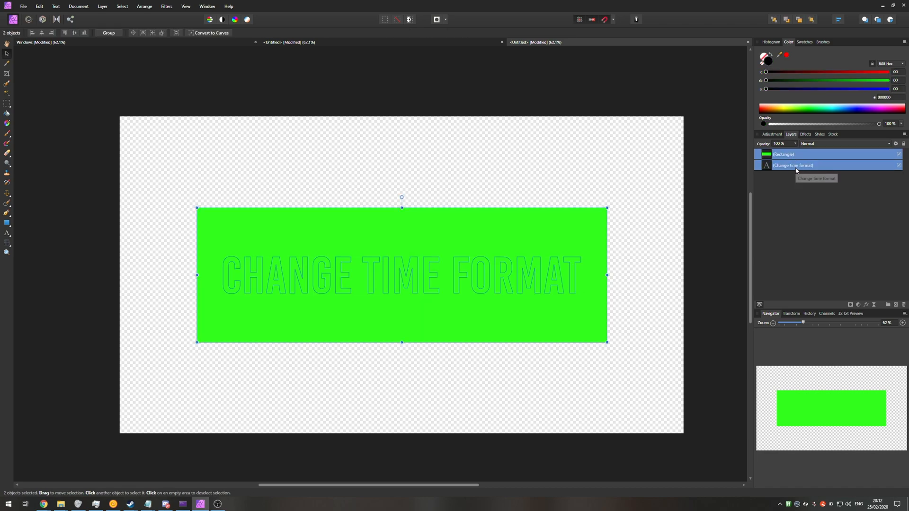
{"action": "left_click", "coordinate": [794, 165]}
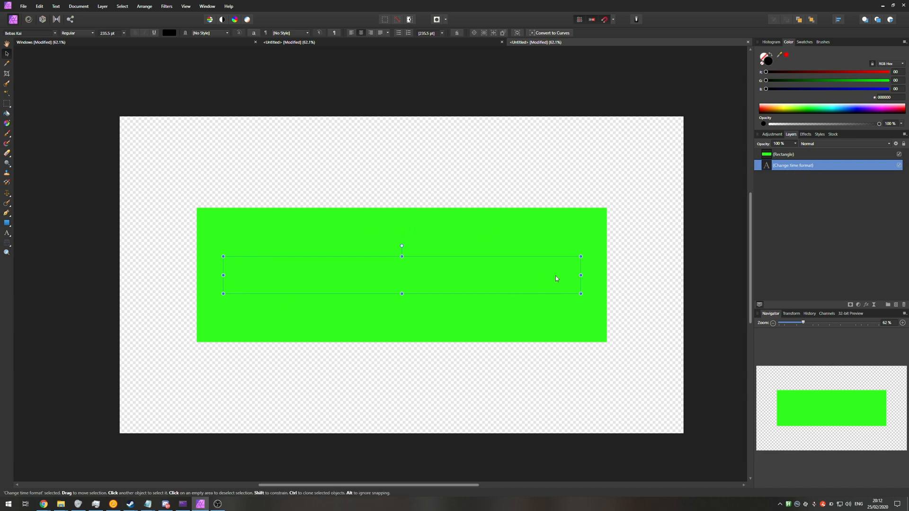
{"action": "mouse_move", "coordinate": [439, 276]}
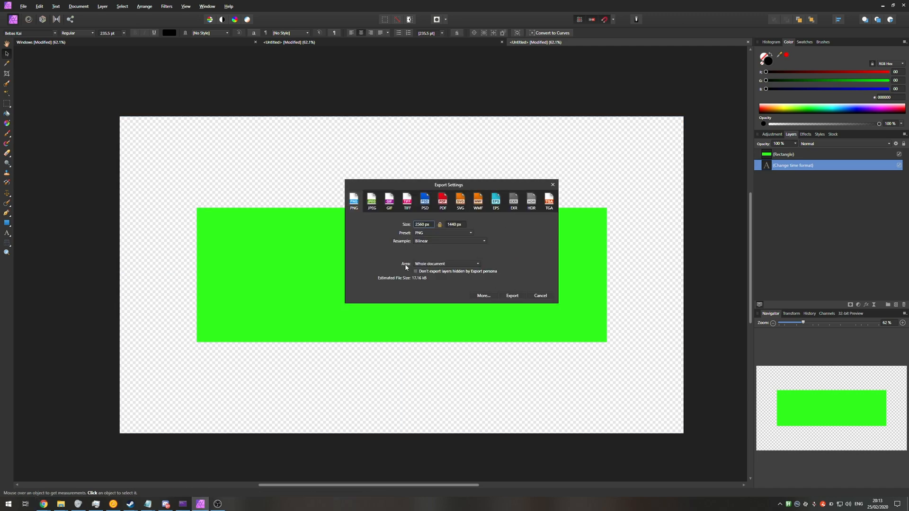
- Set Area to Selection without background and export the text as Untitled3.png
{"action": "left_click", "coordinate": [446, 263]}
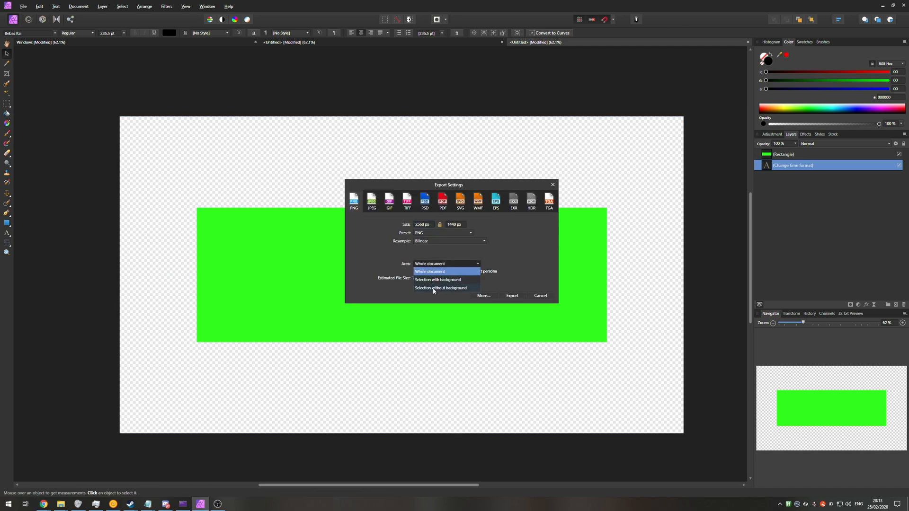
{"action": "left_click", "coordinate": [440, 288]}
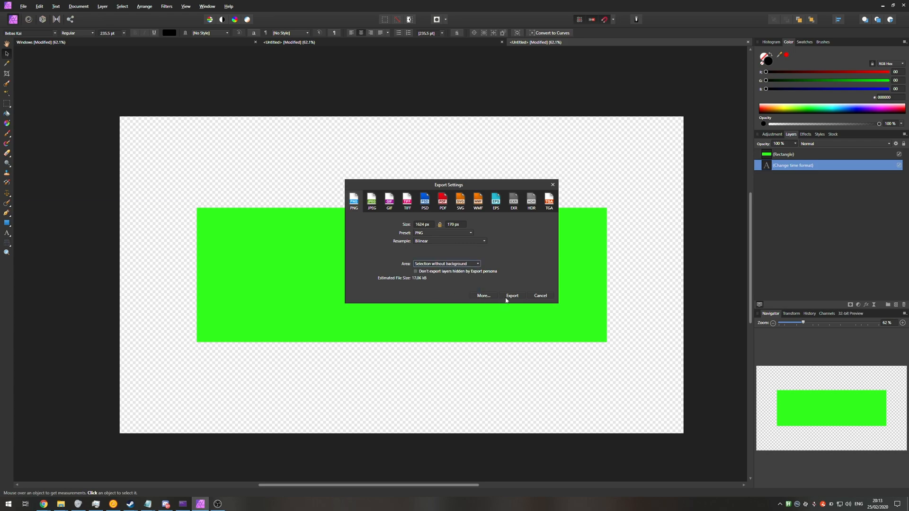
{"action": "left_click", "coordinate": [512, 296]}
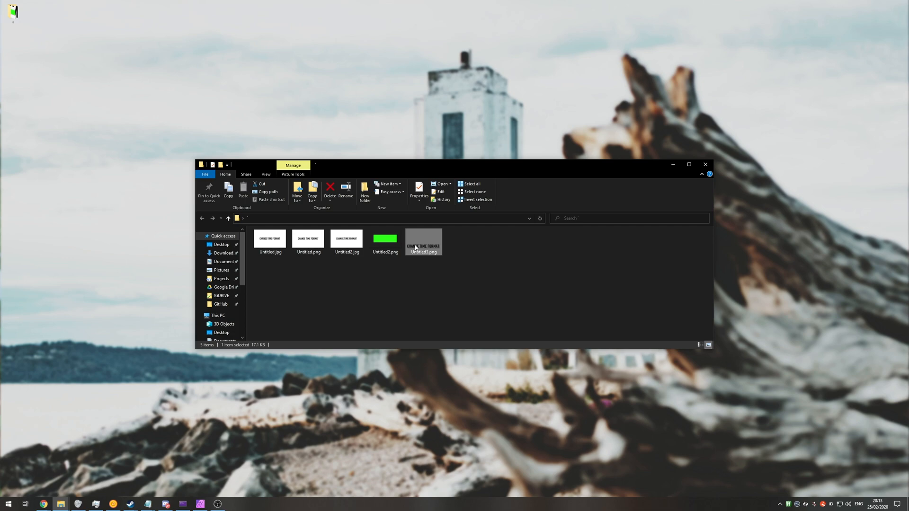
- View Untitled3.png in Windows Photo Viewer, confirming the text is cropped tightly, fitted to window
{"action": "double_click", "coordinate": [423, 238]}
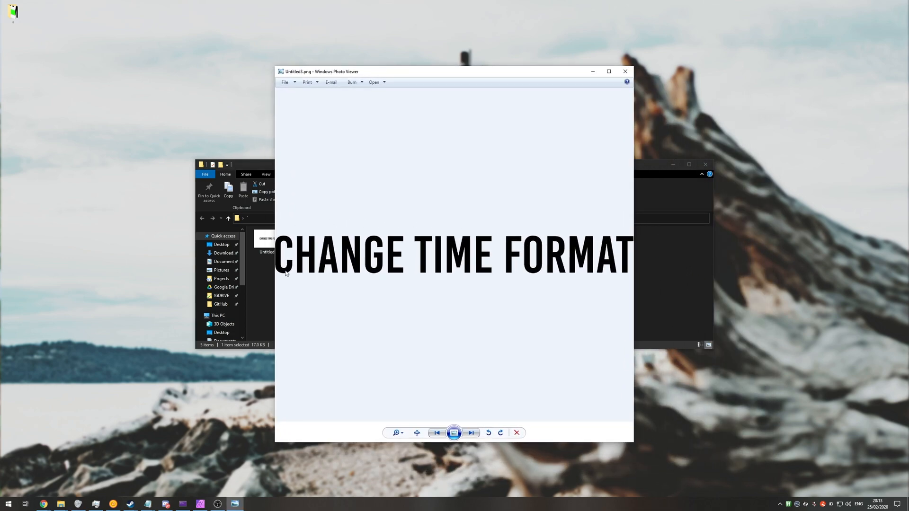
{"action": "mouse_move", "coordinate": [608, 236]}
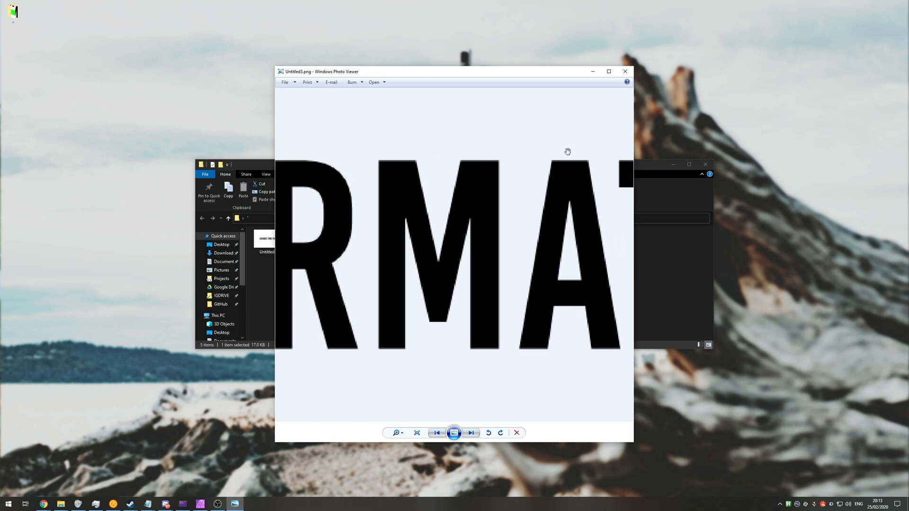
{"action": "left_click", "coordinate": [416, 433]}
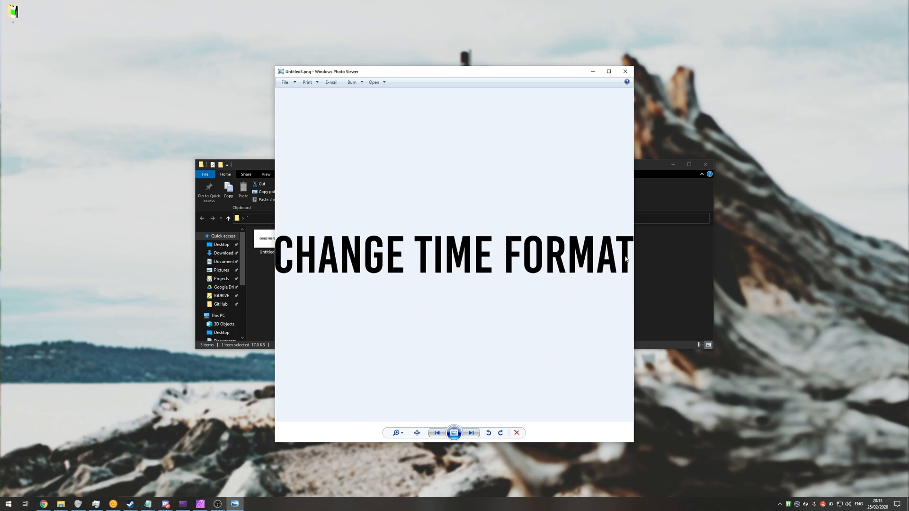
{"action": "mouse_move", "coordinate": [676, 60]}
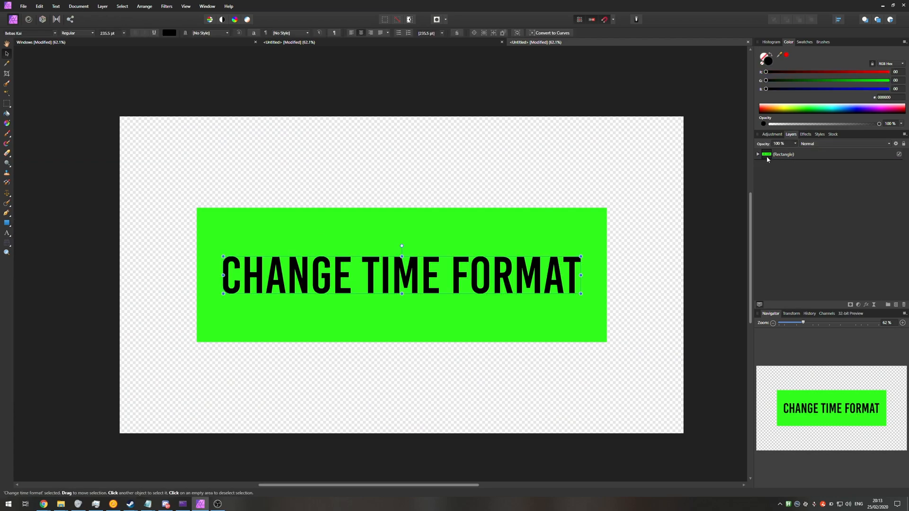
- Export the green Rectangle layer with its nested text as cropped Untitled4.png
{"action": "left_click", "coordinate": [783, 153]}
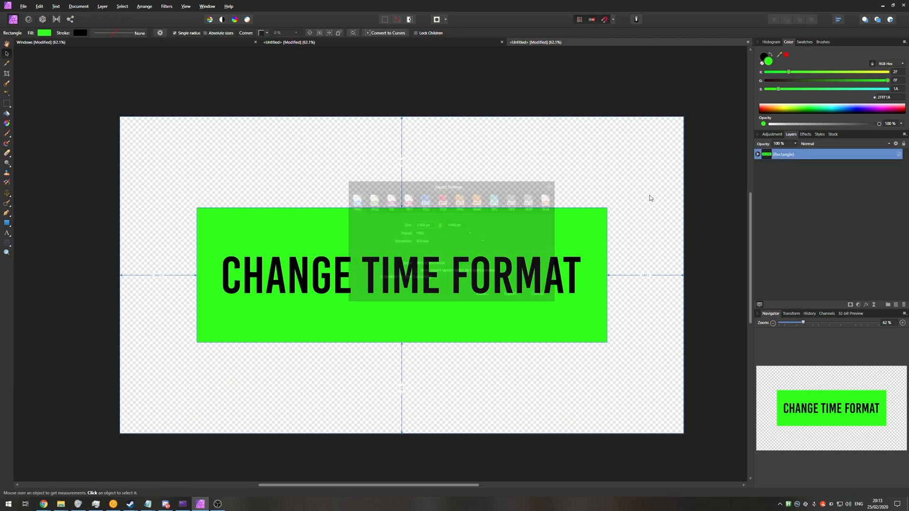
{"action": "left_click", "coordinate": [445, 263]}
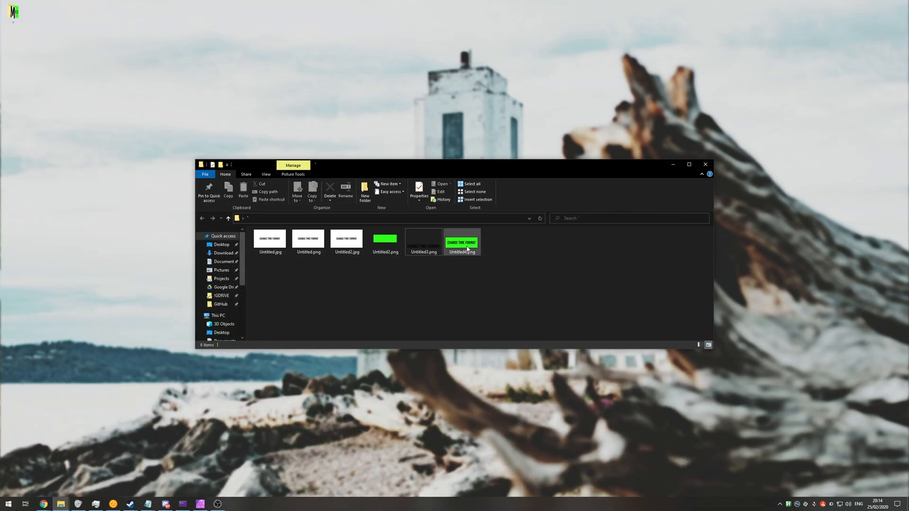
- View Untitled4.png showing the green rectangle with its title text
{"action": "left_click", "coordinate": [462, 242]}
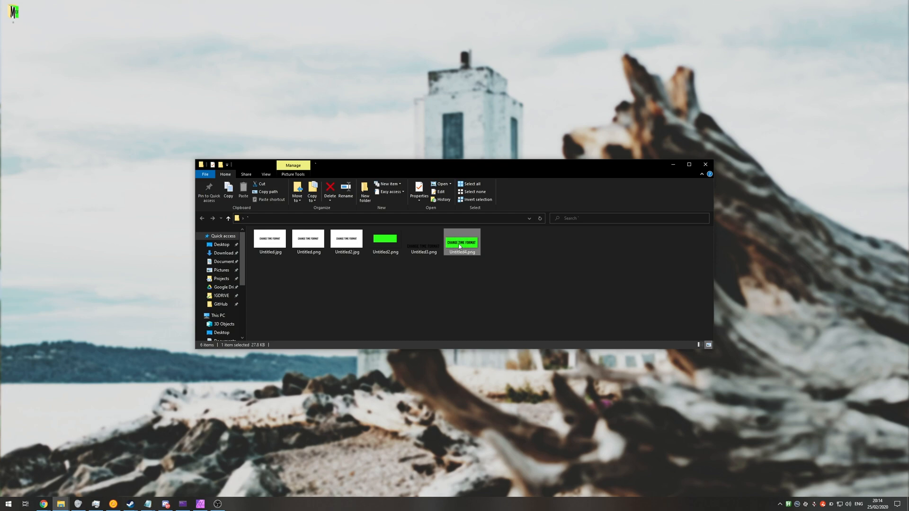
{"action": "double_click", "coordinate": [462, 243]}
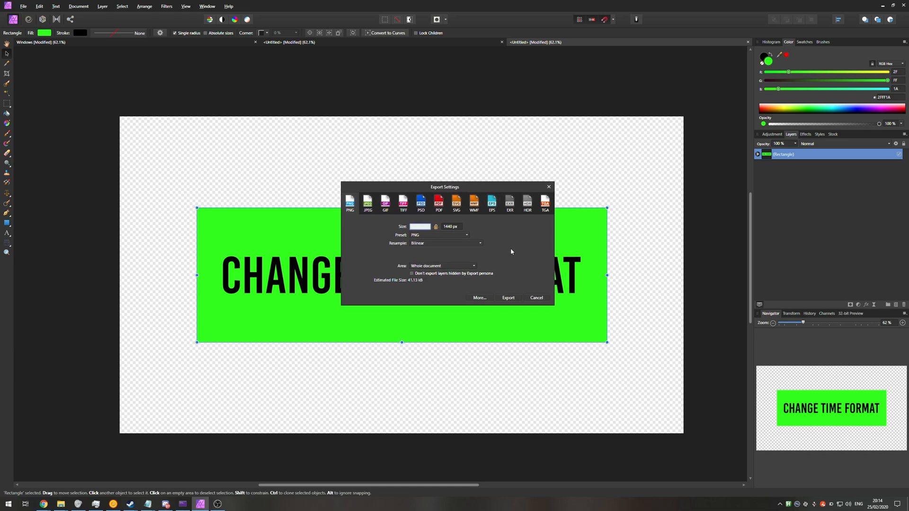
{"action": "left_click", "coordinate": [536, 297]}
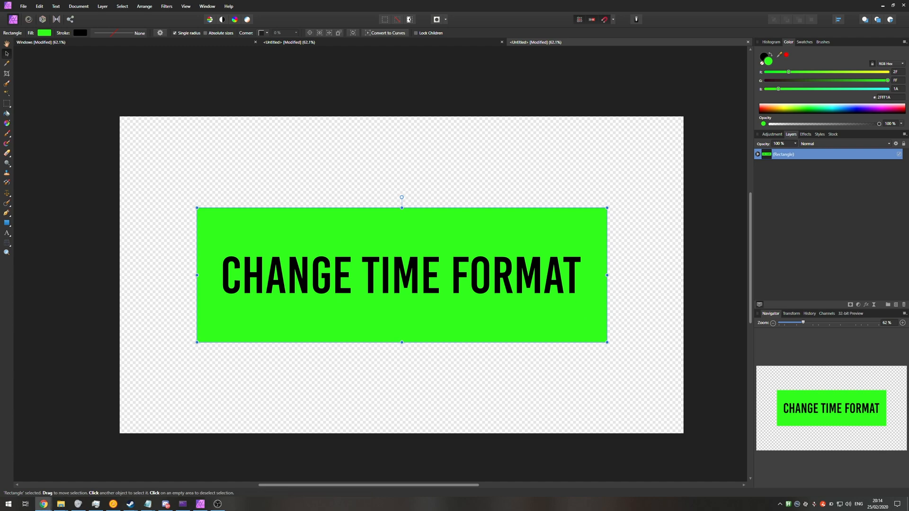
{"action": "mouse_move", "coordinate": [788, 221]}
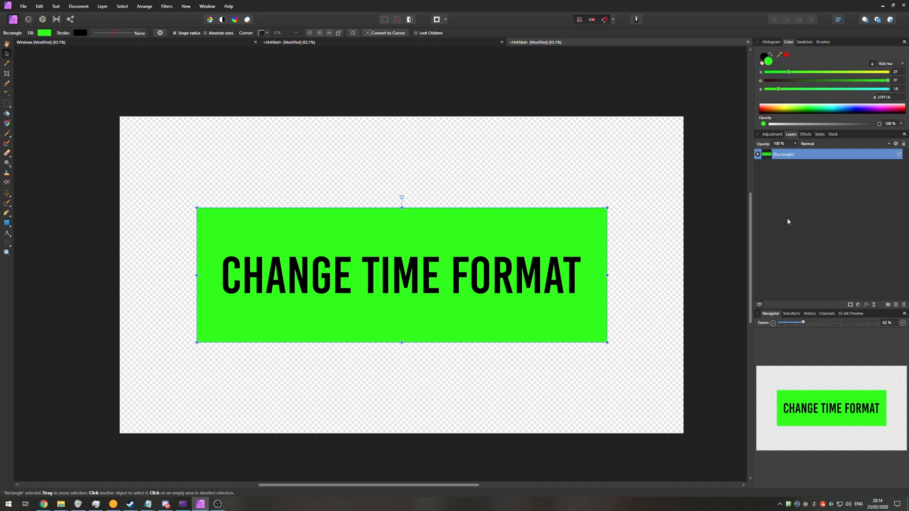
{"action": "mouse_move", "coordinate": [708, 190]}
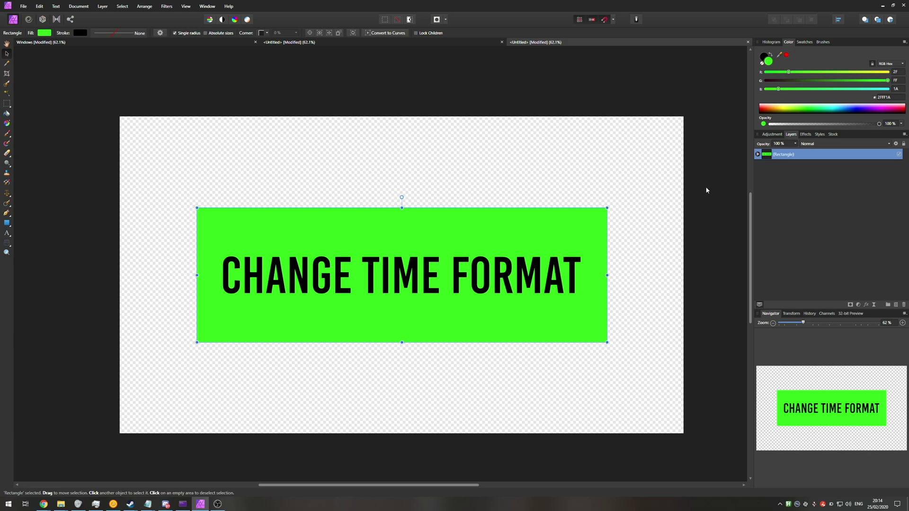